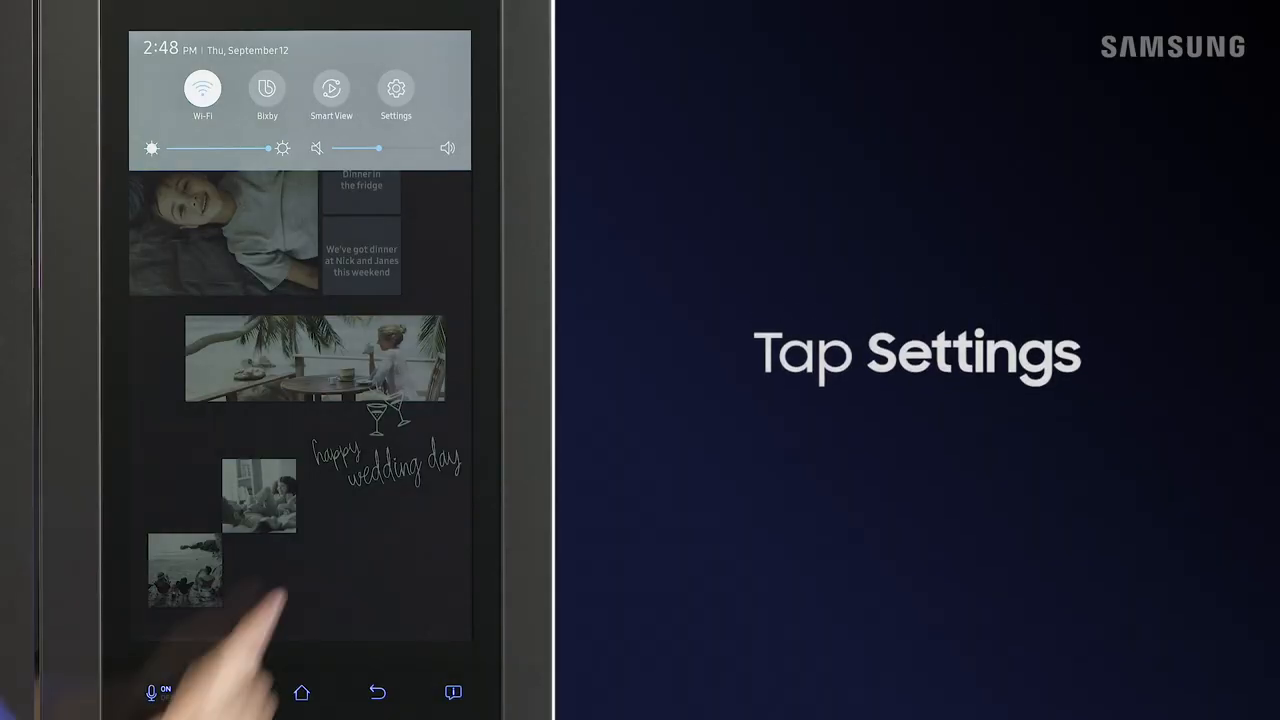
# - Switch on Screen saver under Settings > Display and view its theme options
pyautogui.click(396, 88)
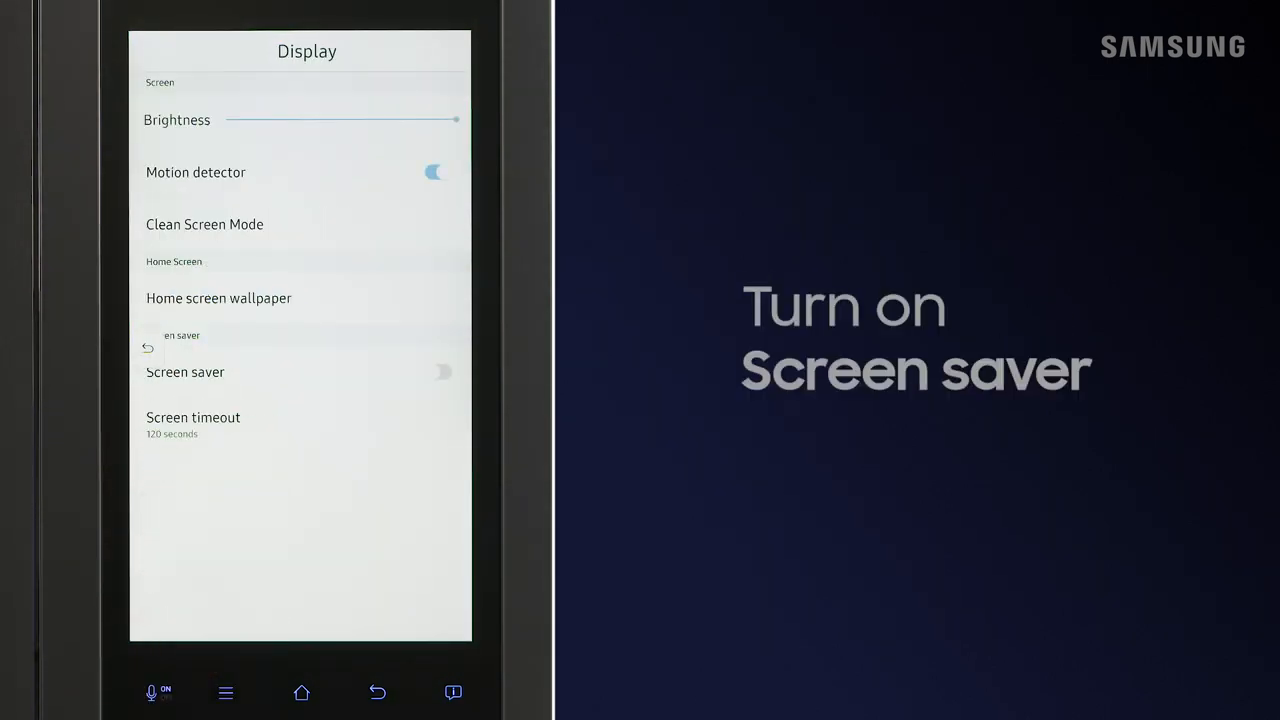
pyautogui.click(437, 372)
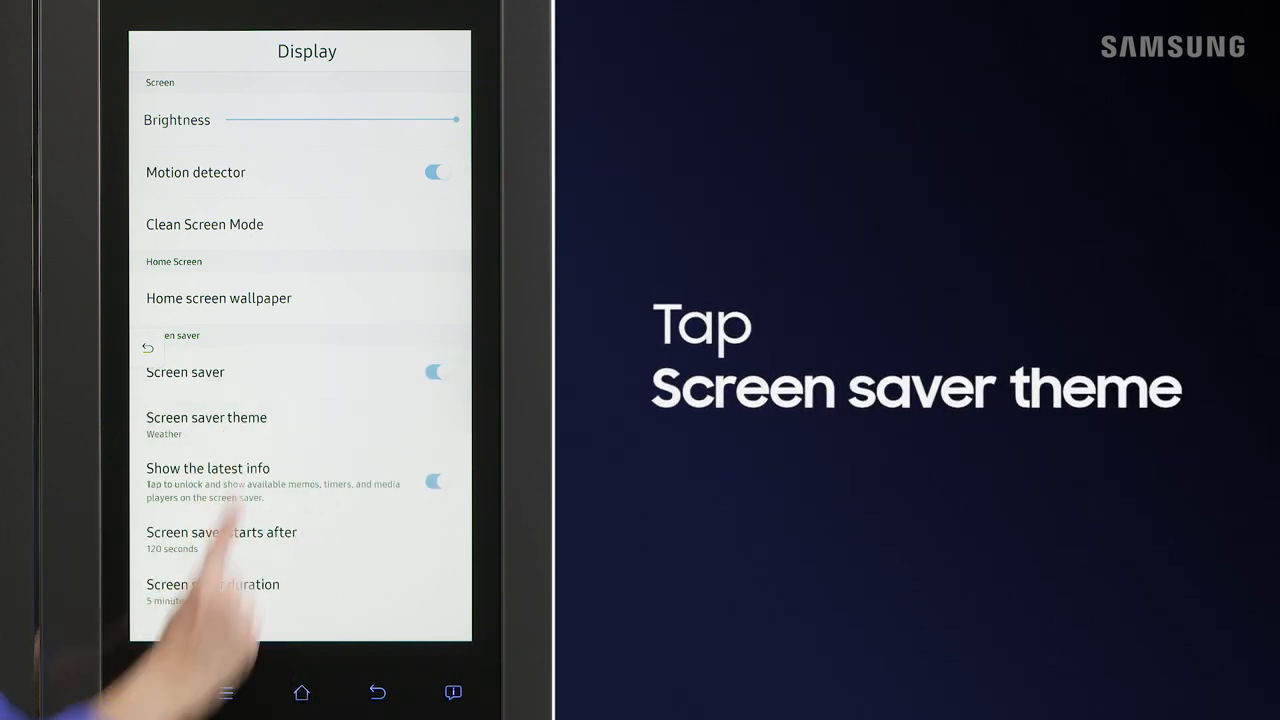
pyautogui.click(206, 417)
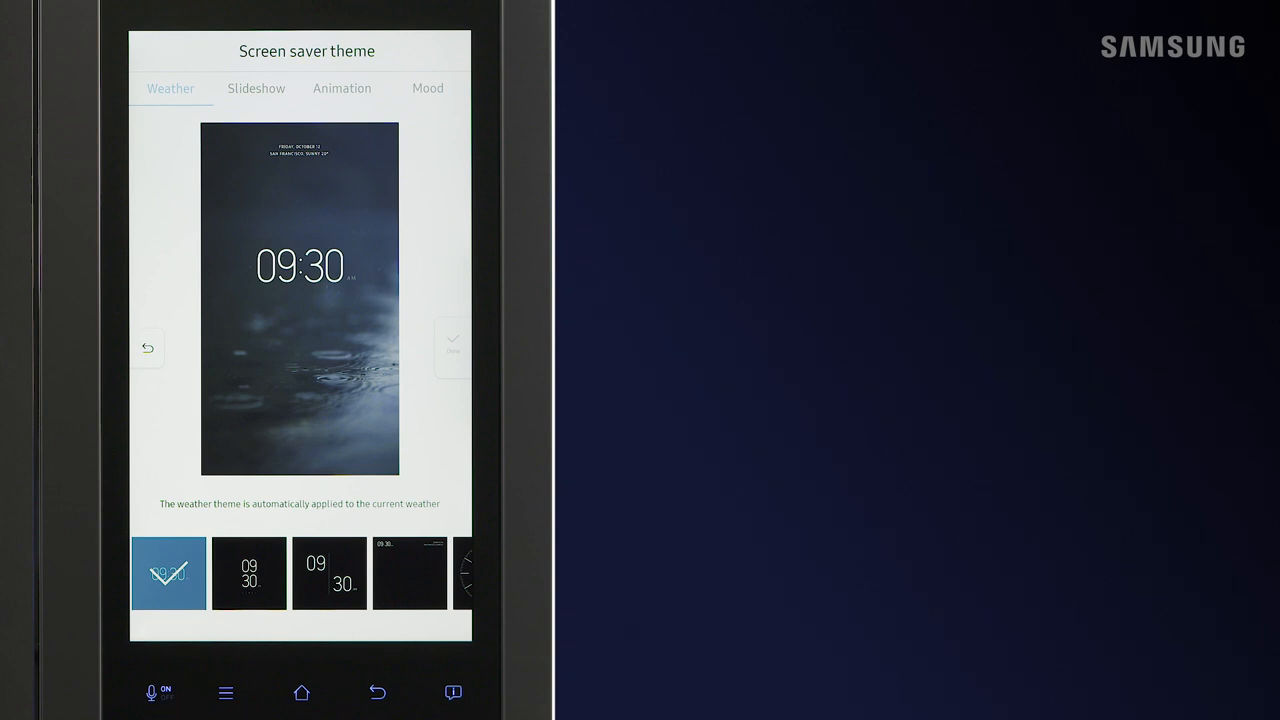
# - Choose the Slideshow screen saver theme and pick its albums
pyautogui.click(256, 88)
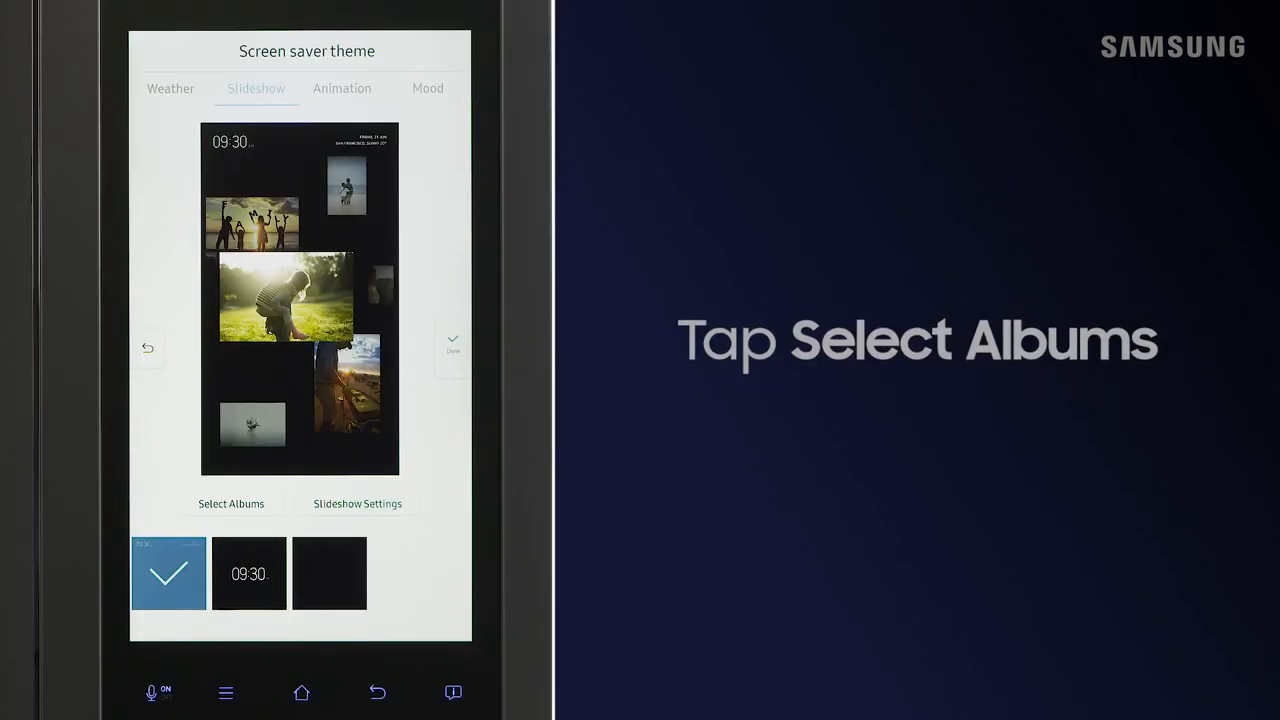
pyautogui.click(230, 503)
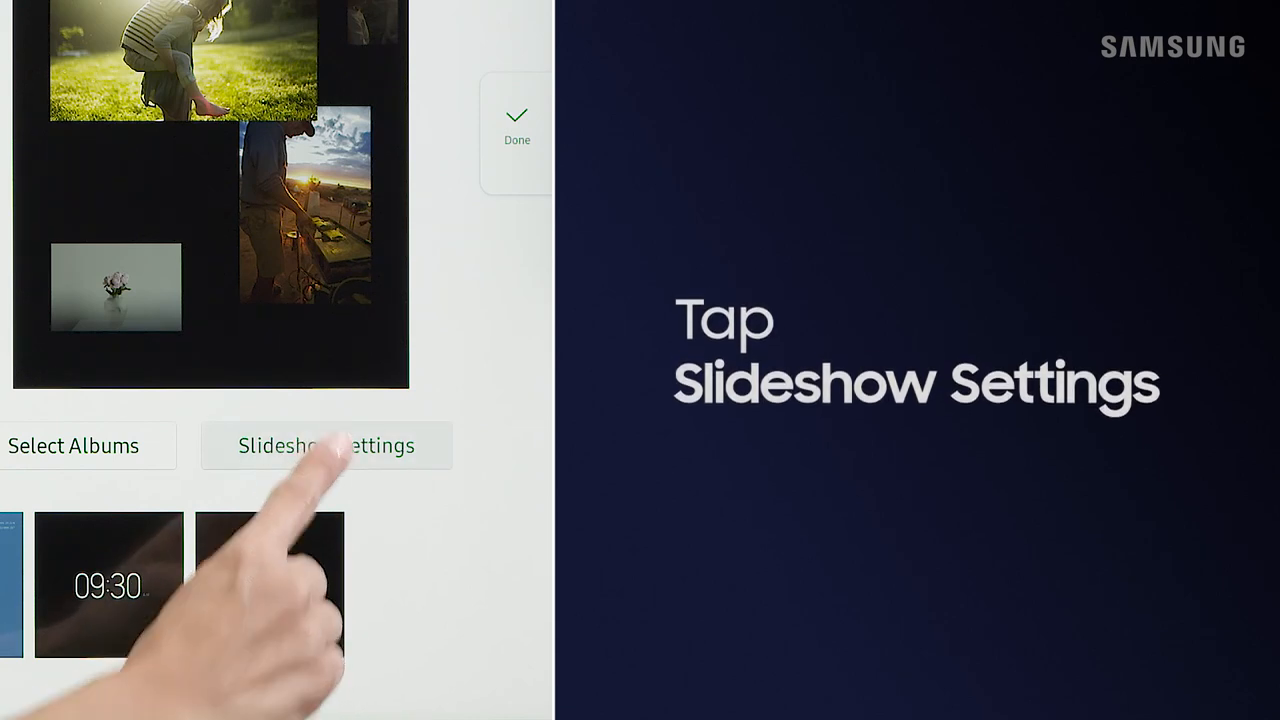
# - Apply a Dynamic Photo slide show theme and view the start-delay choices (120 seconds)
pyautogui.click(326, 445)
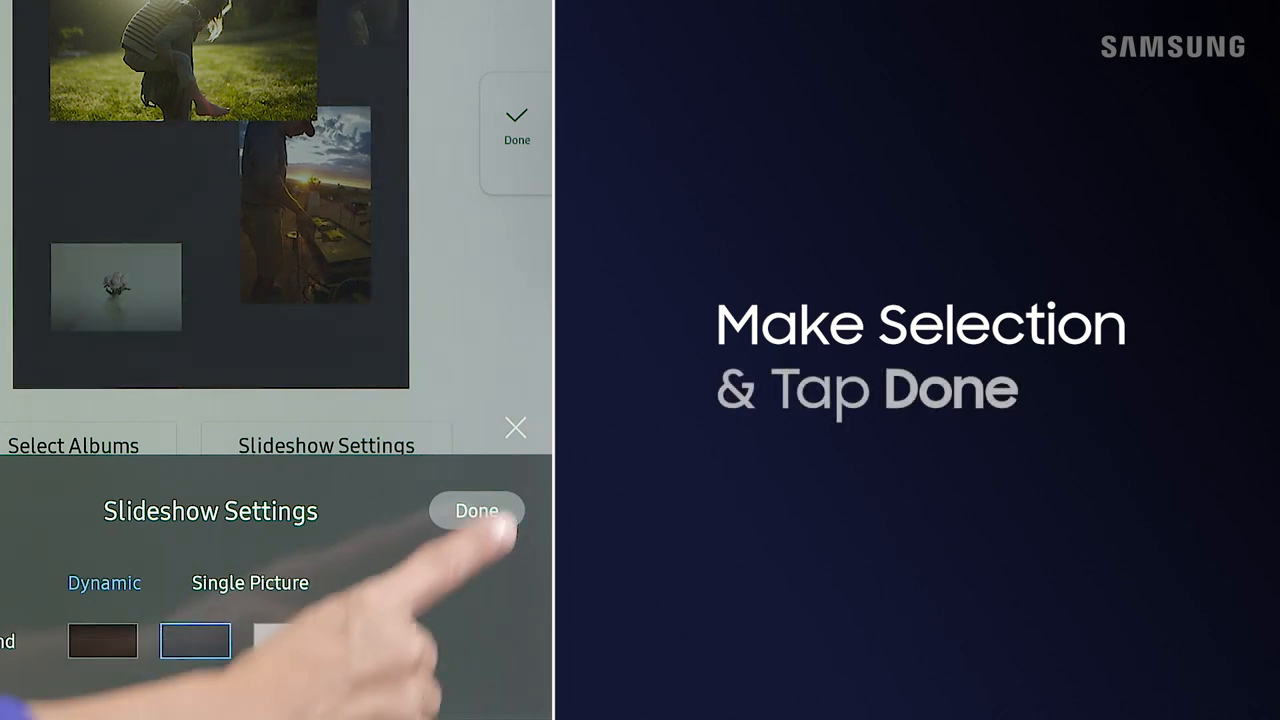
pyautogui.click(476, 510)
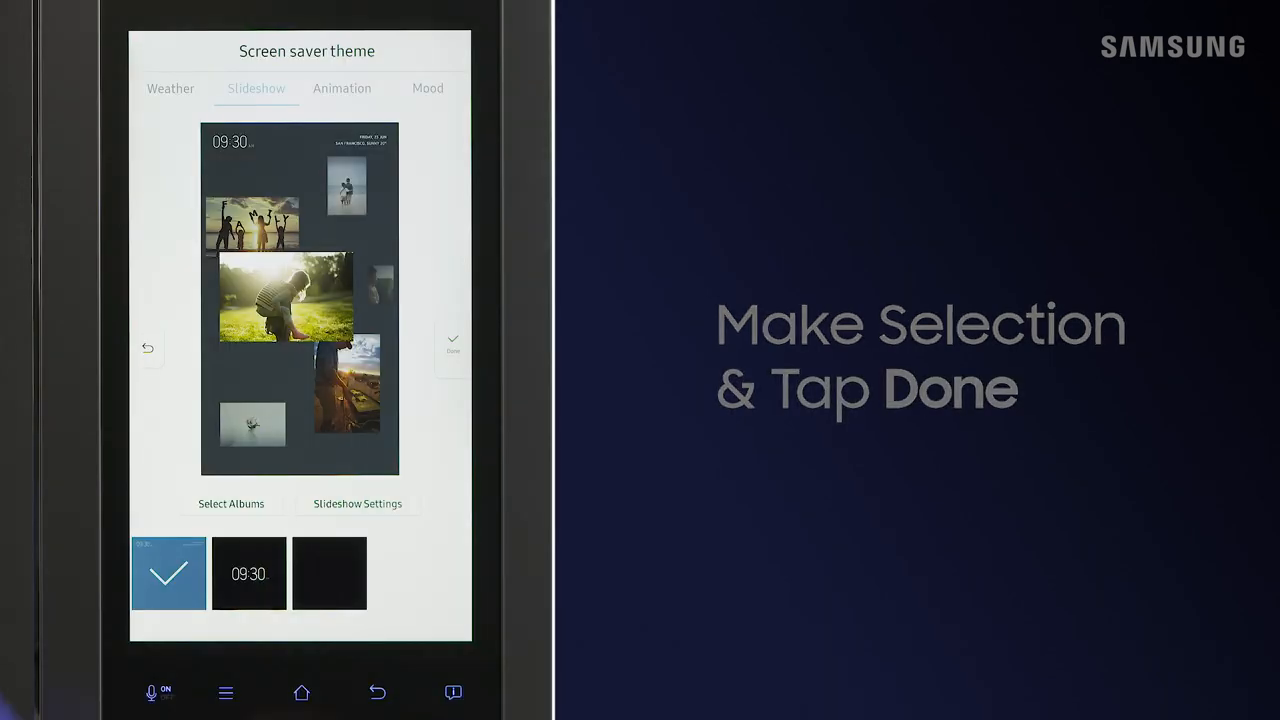
pyautogui.click(452, 345)
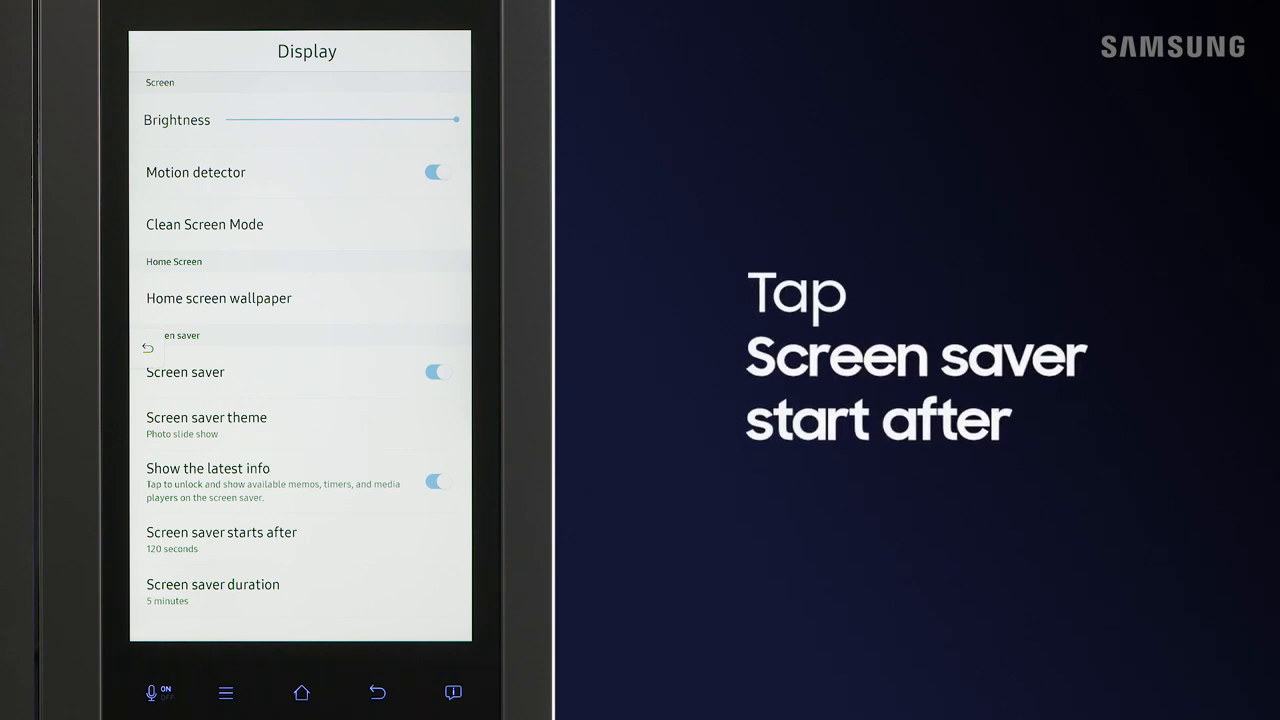
pyautogui.click(221, 532)
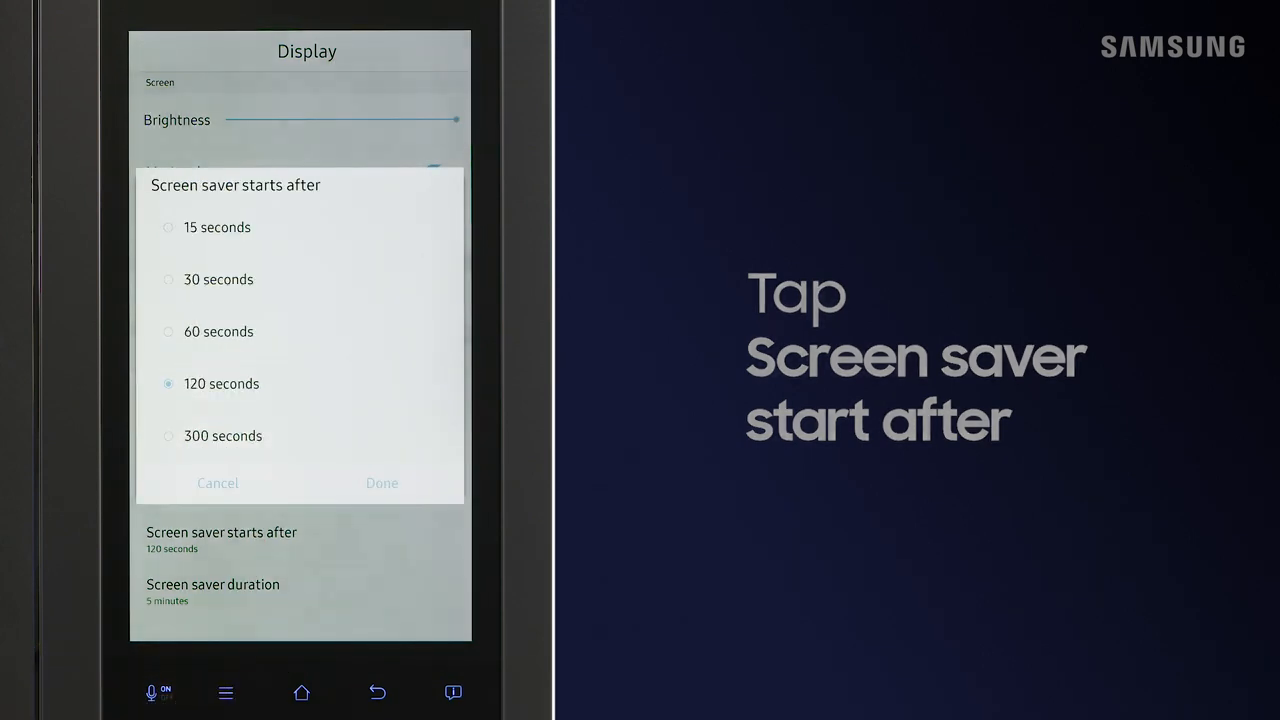